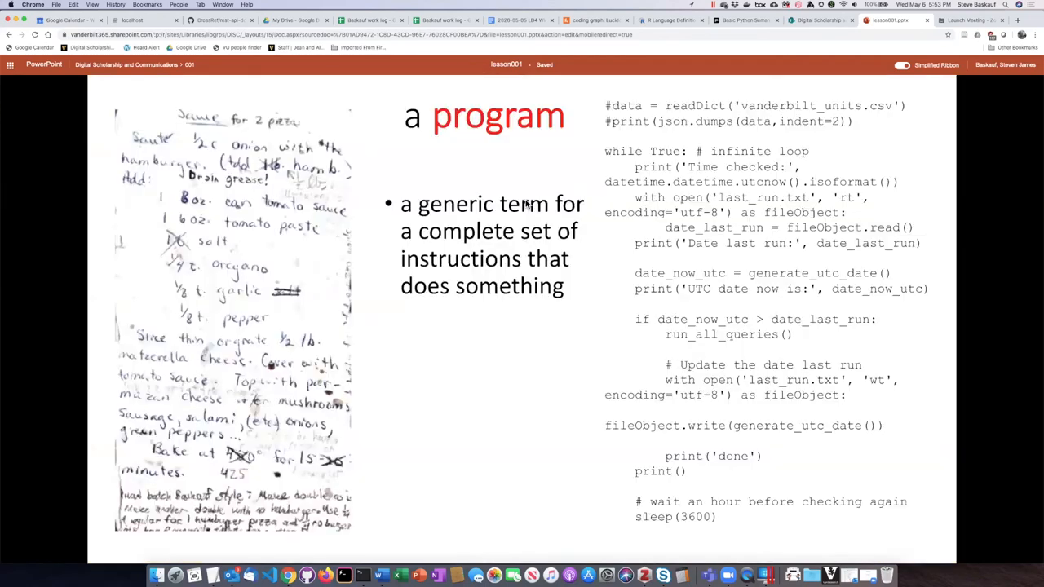
{"action": "mouse_move", "coordinate": [636, 411]}
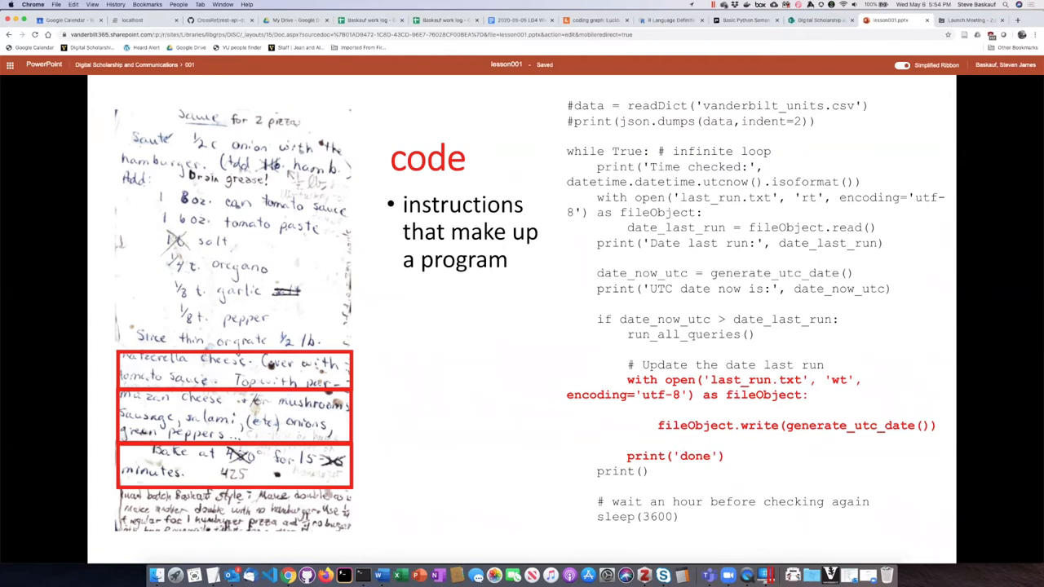
- Advance past the 'an application' slide to the 'a script' definition slide with Python and R examples
{"action": "key", "text": "Right"}
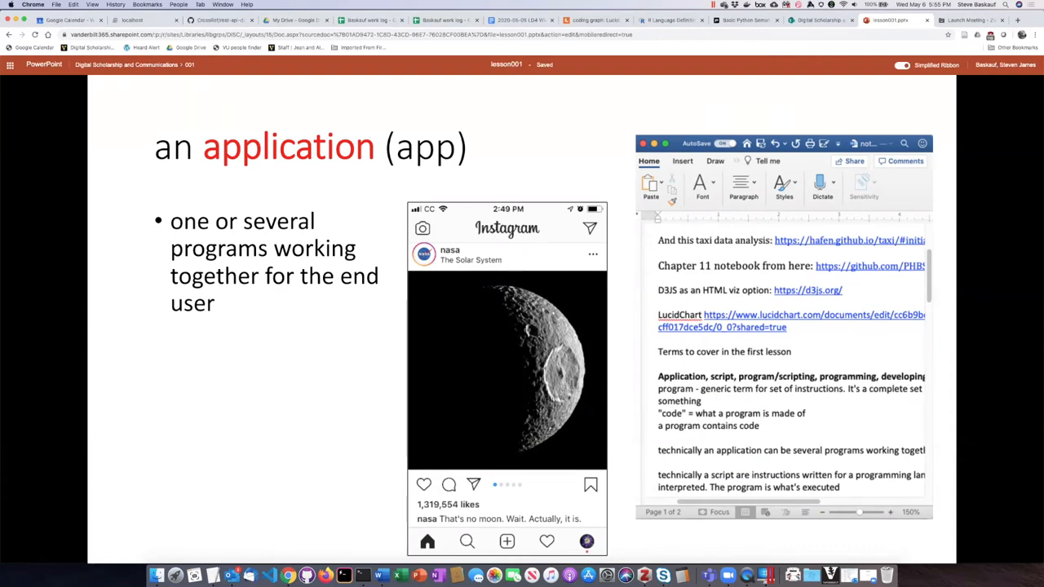
{"action": "key", "text": "Right"}
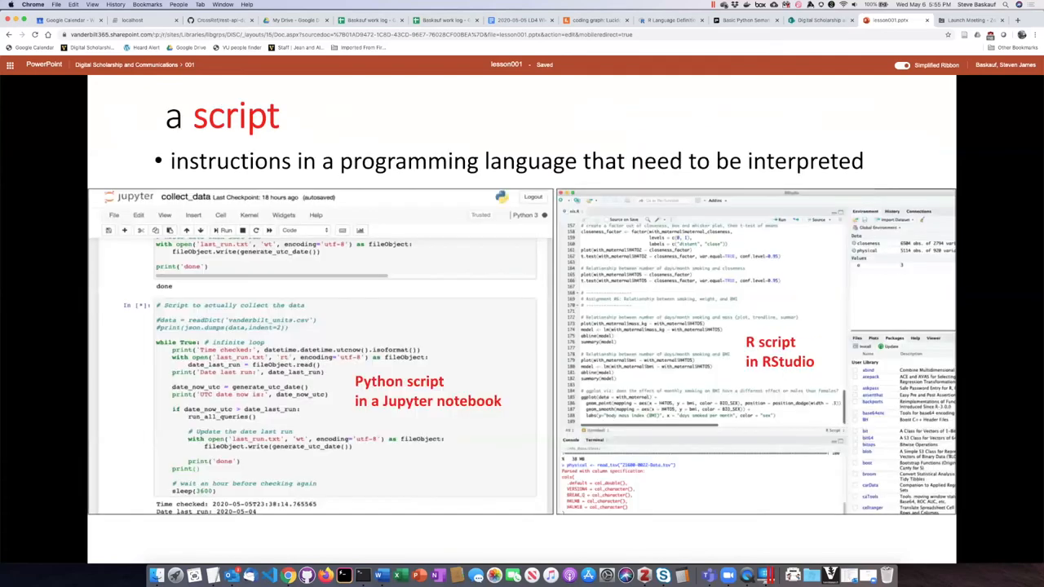